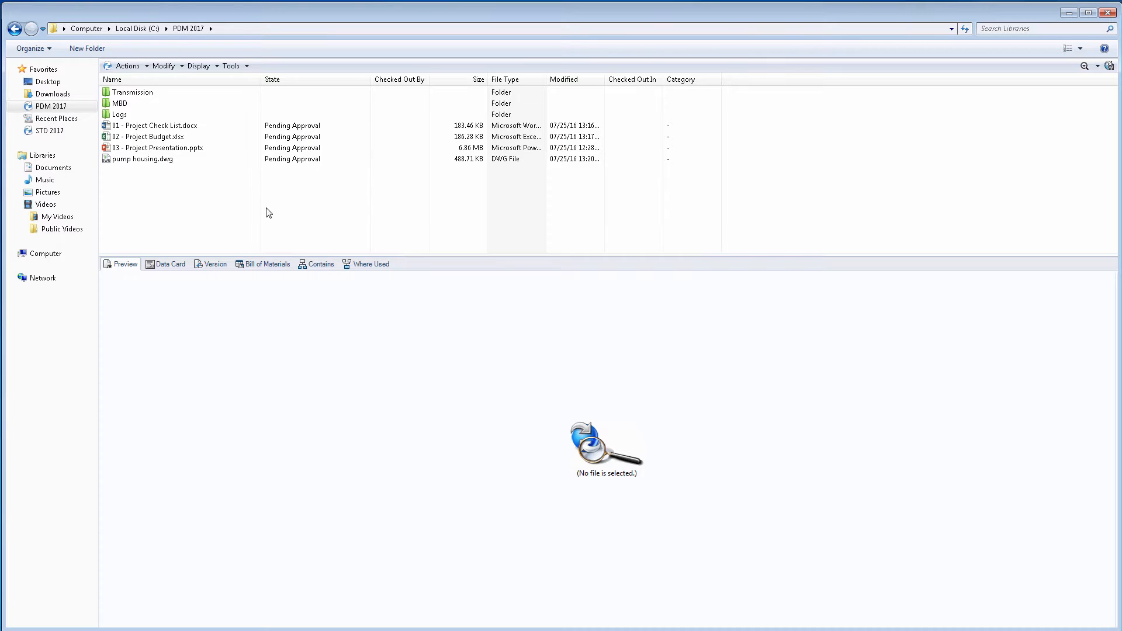
Step: Preview the Check List, Budget and Presentation files, then release all four pending documents
left_click(156, 125)
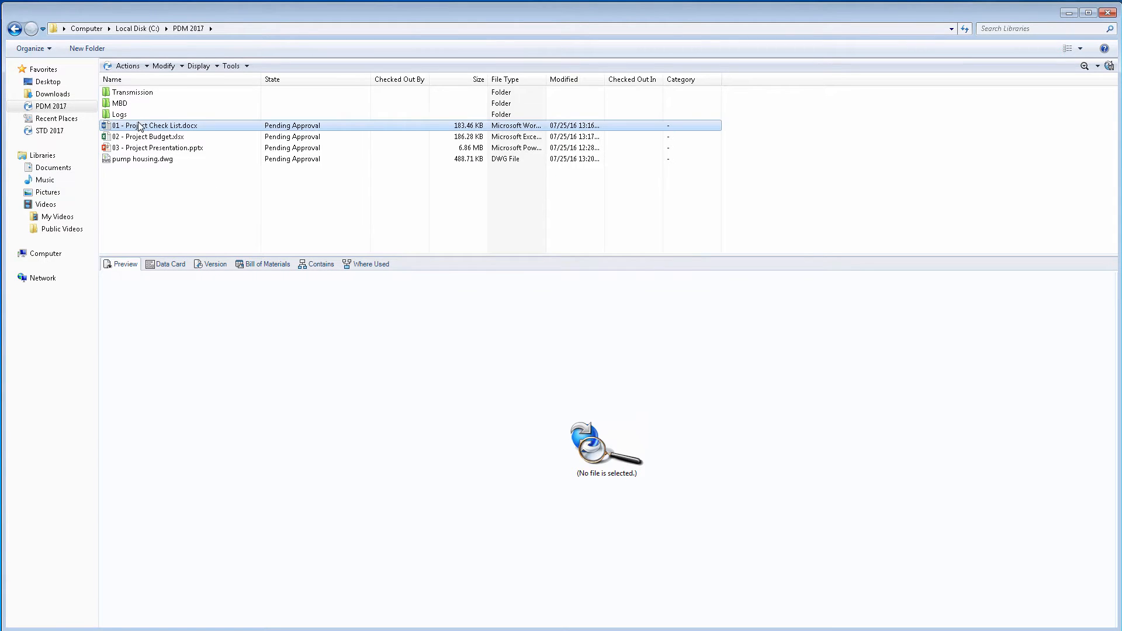
left_click(153, 125)
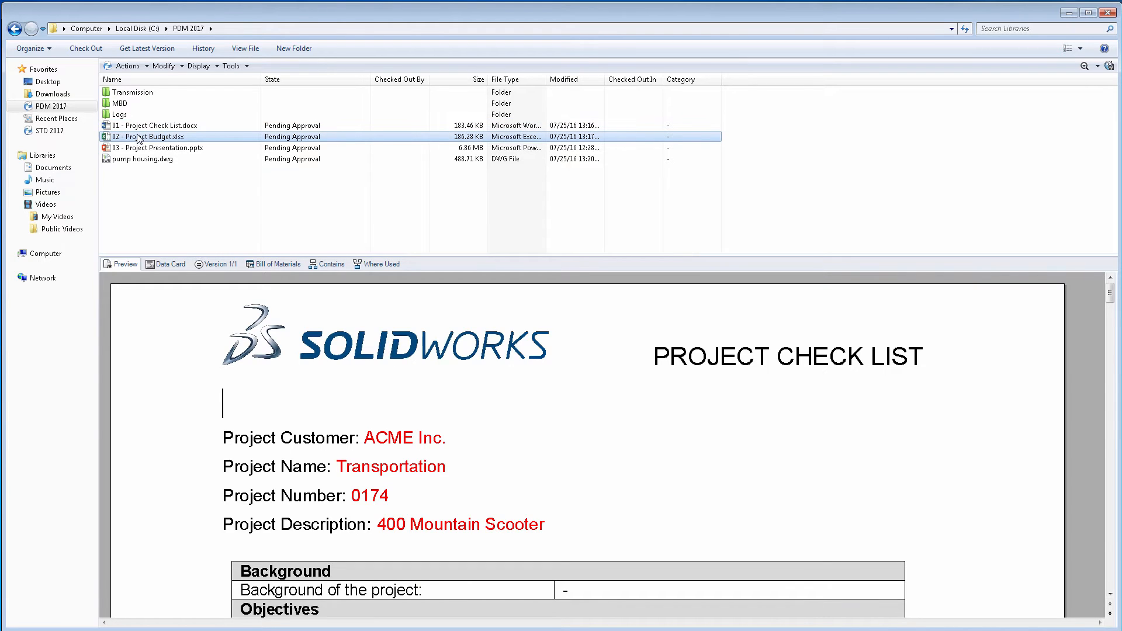
left_click(158, 147)
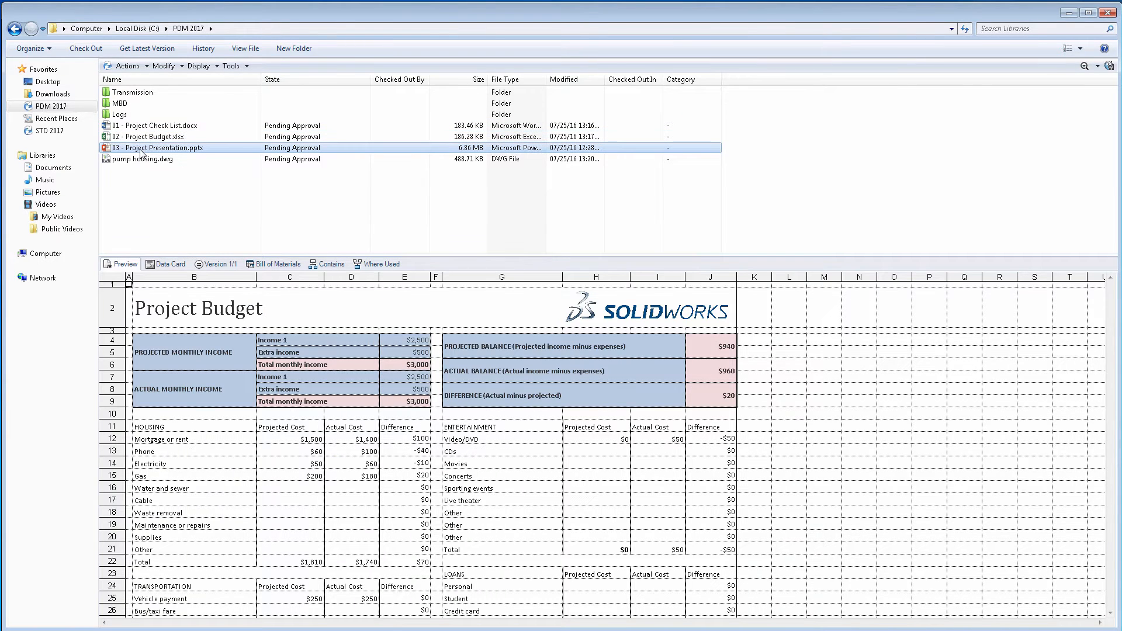
left_click(141, 158)
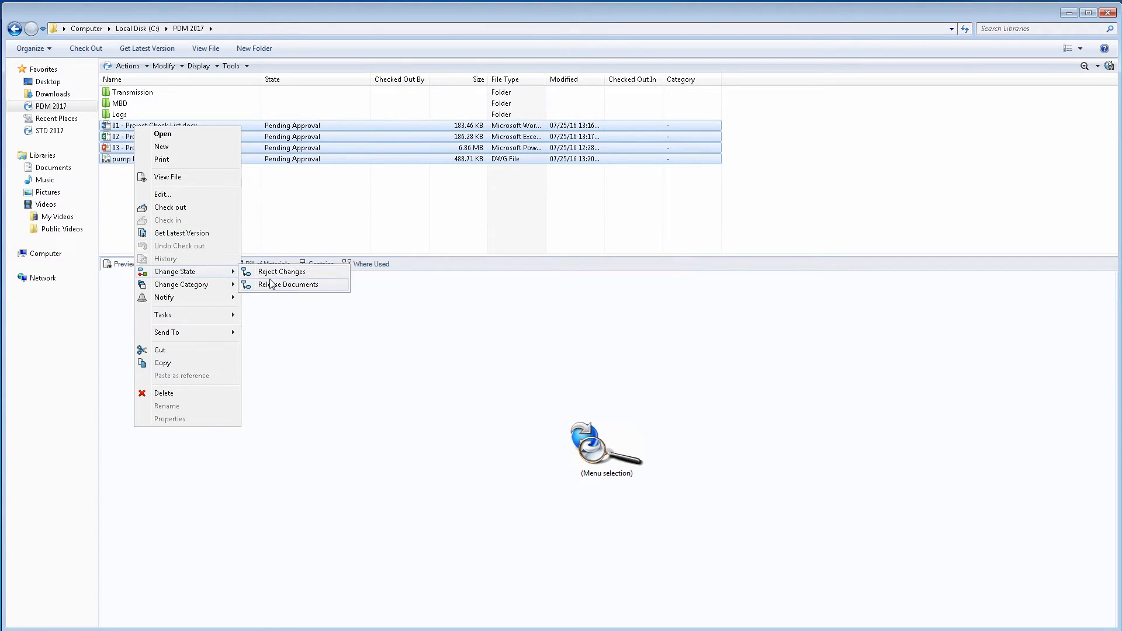
left_click(288, 284)
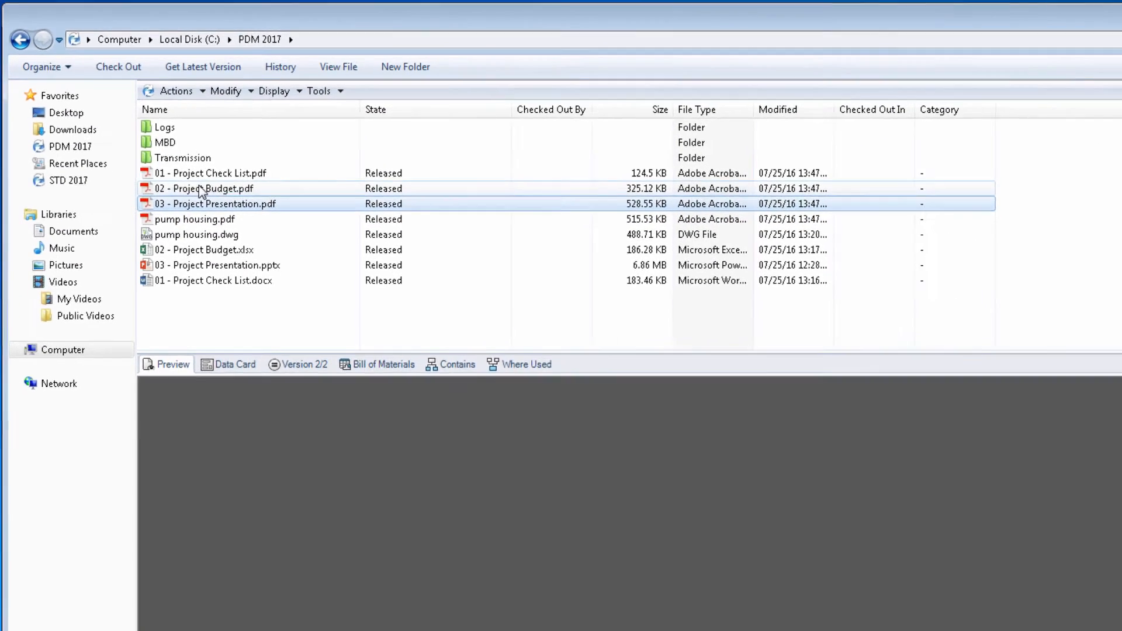
Step: Preview the generated Project Budget and Check List PDFs and show the Check List PDF's contents
left_click(208, 188)
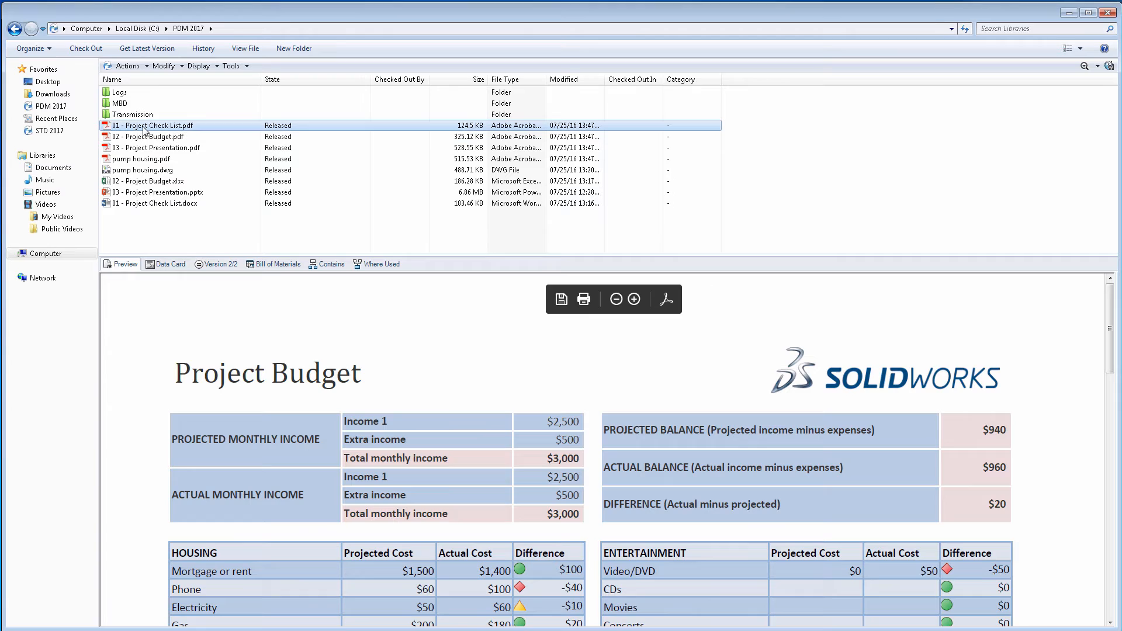
left_click(157, 125)
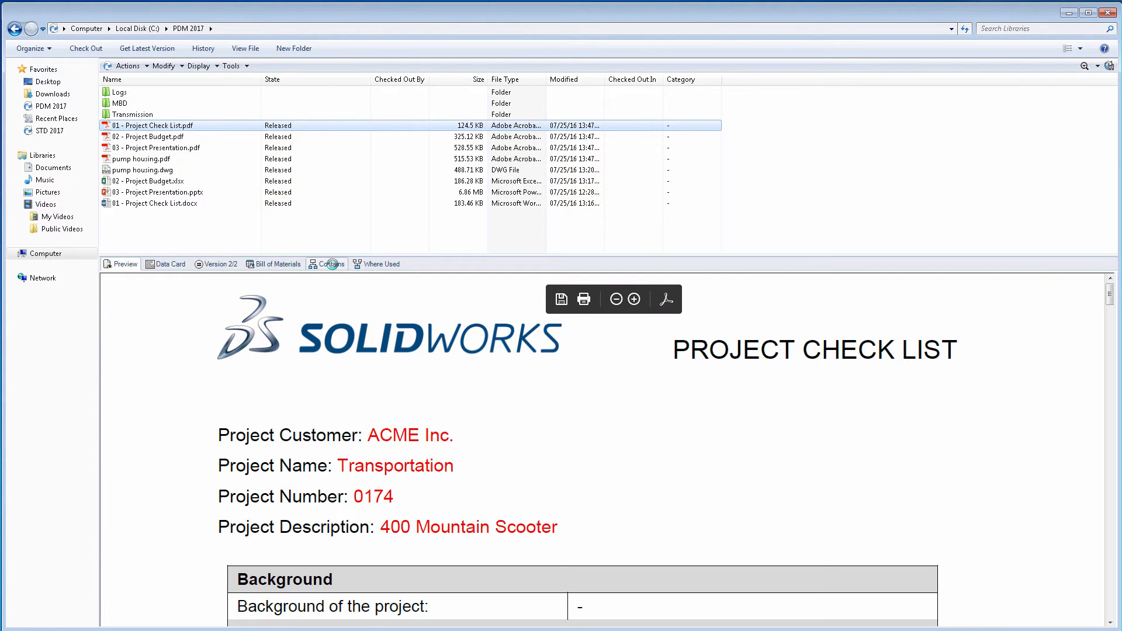
left_click(326, 263)
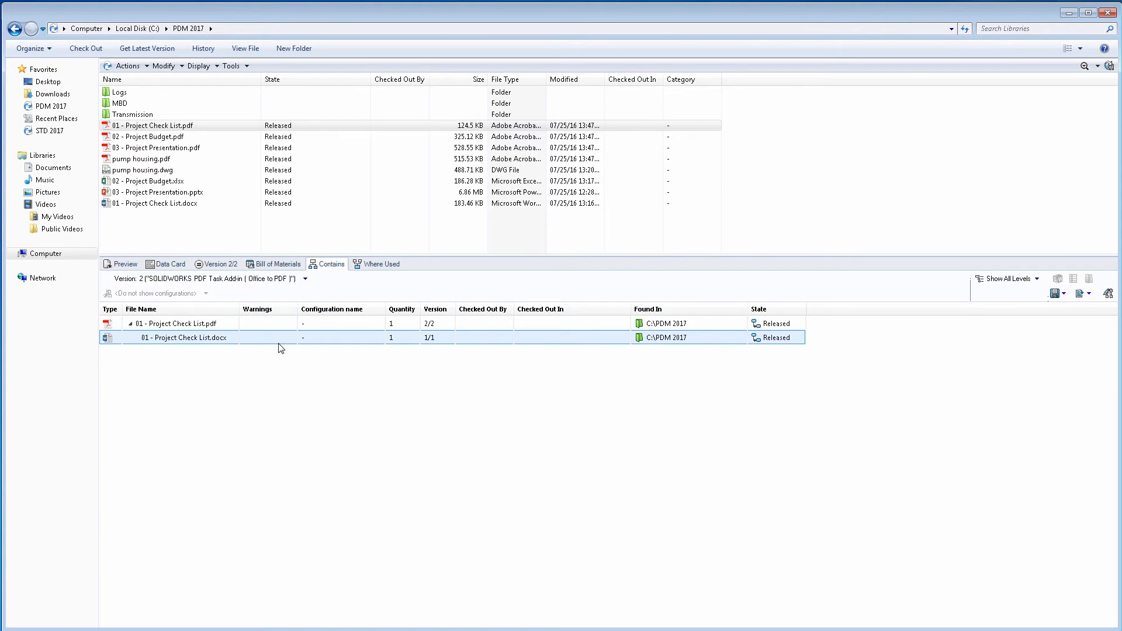
Step: Open the linked 01 - Project Check List.docx entry listed under the PDF
double_click(120, 102)
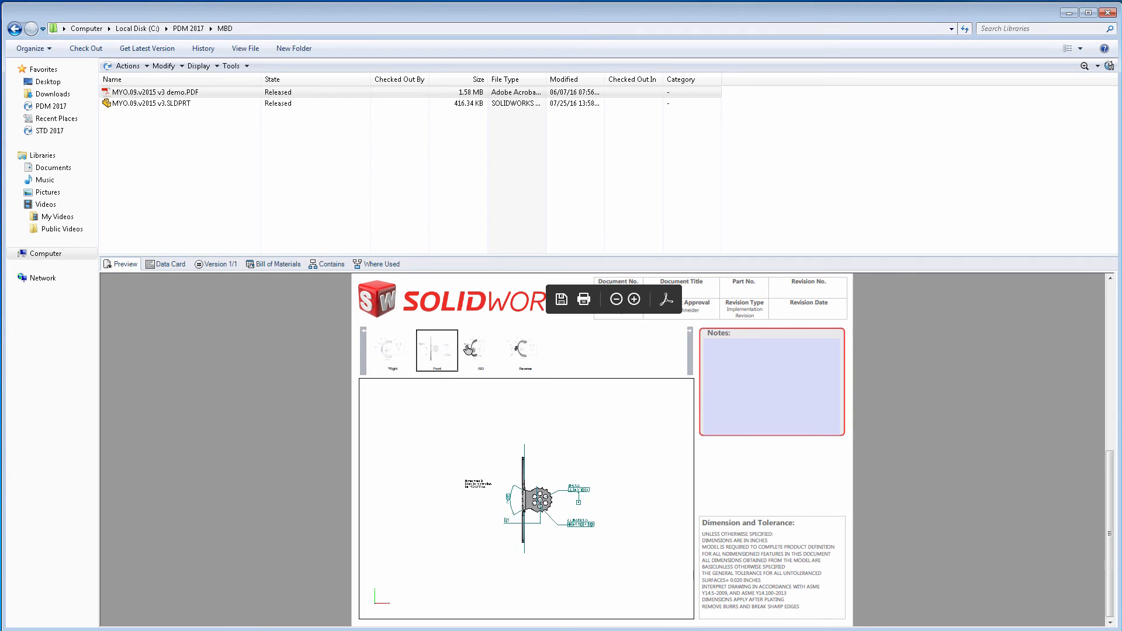
Step: Switch the MBD 3D PDF preview to the ISO view
left_click(480, 350)
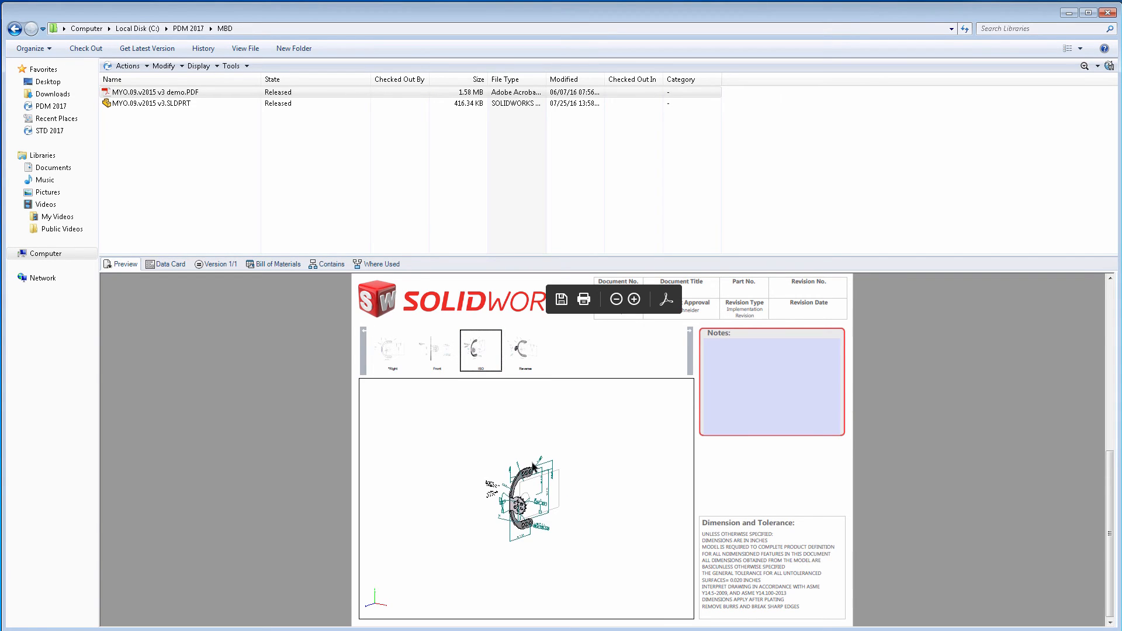